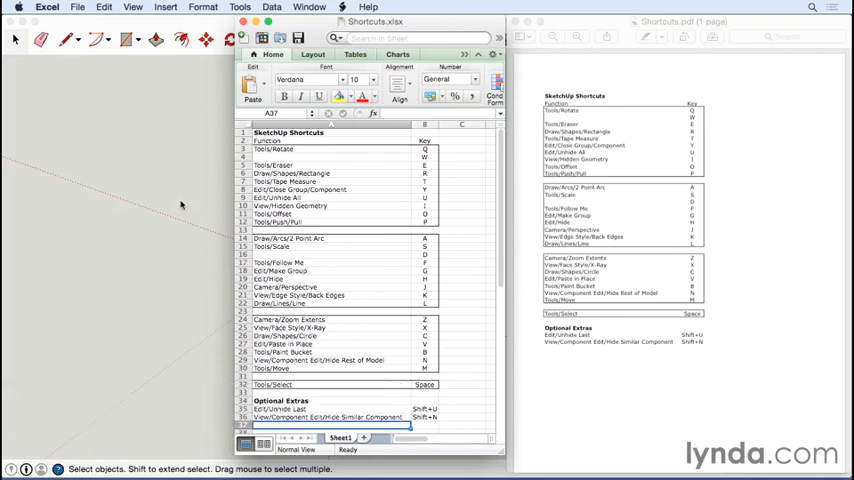
Review the SketchUp Shortcuts worksheet and bring Shortcuts.pdf to the front.
{"action": "left_click", "coordinate": [280, 148]}
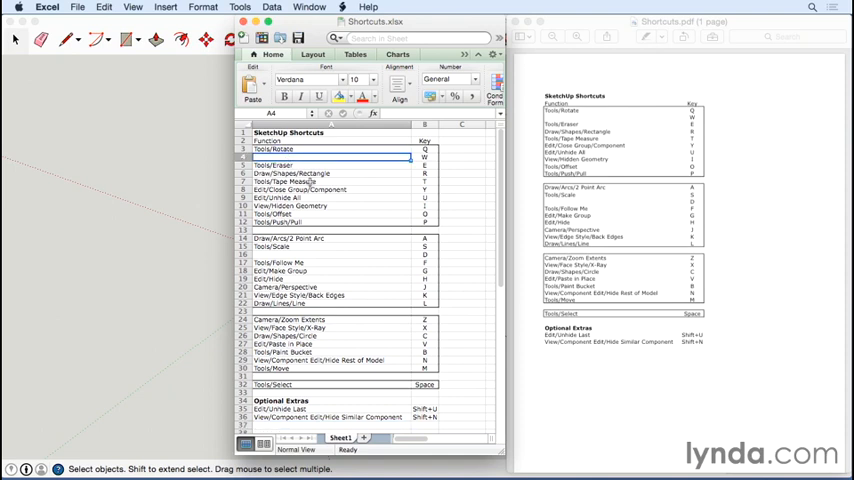
{"action": "mouse_move", "coordinate": [600, 160]}
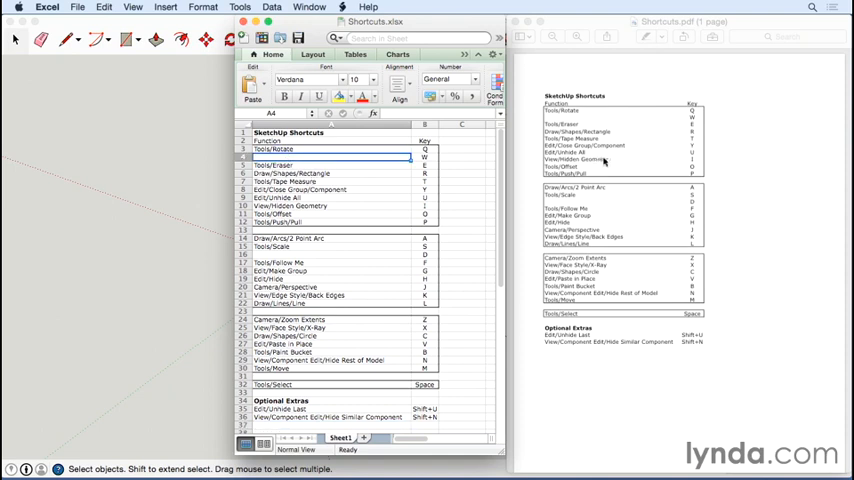
{"action": "mouse_move", "coordinate": [608, 160]}
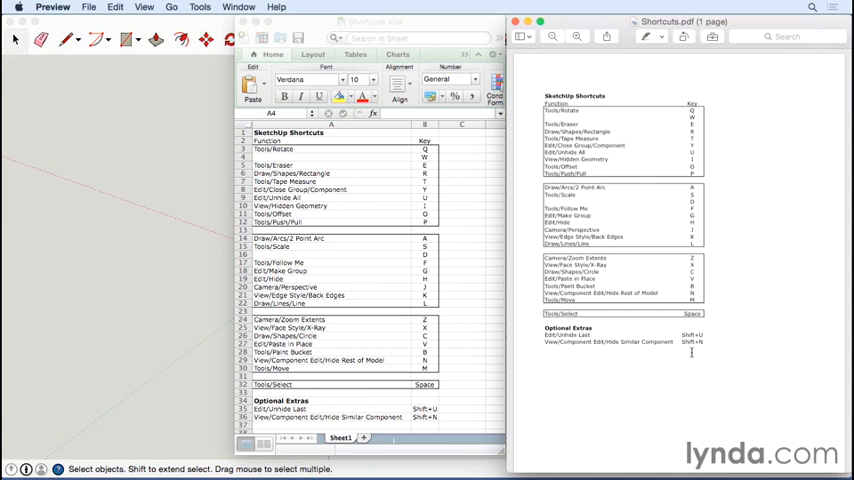
{"action": "mouse_move", "coordinate": [650, 128]}
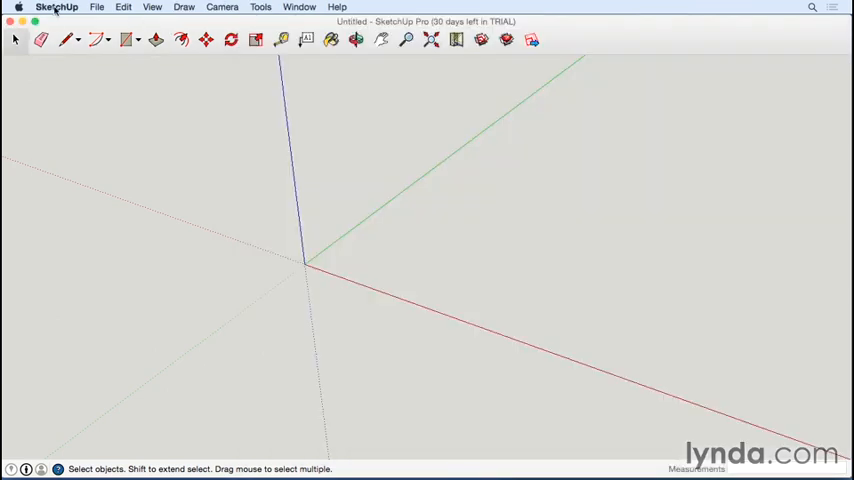
Show the Shortcuts list in SketchUp Preferences with the shortcuts PDF alongside.
{"action": "left_click", "coordinate": [58, 8]}
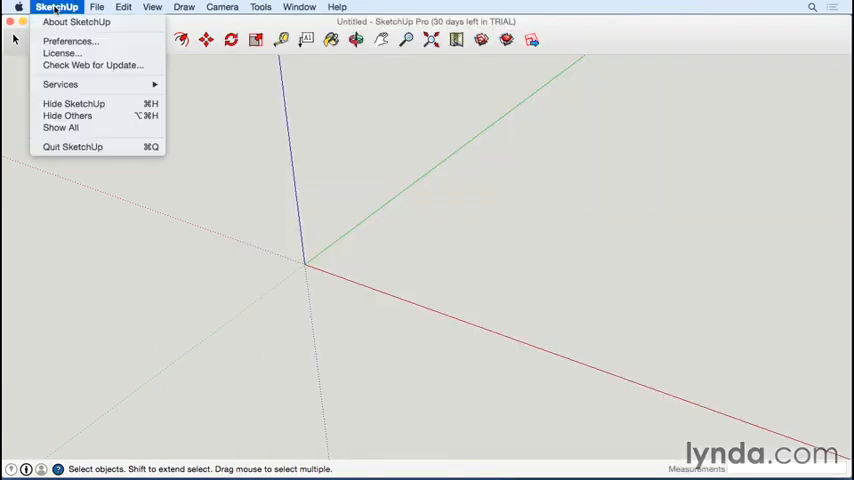
{"action": "mouse_move", "coordinate": [70, 40]}
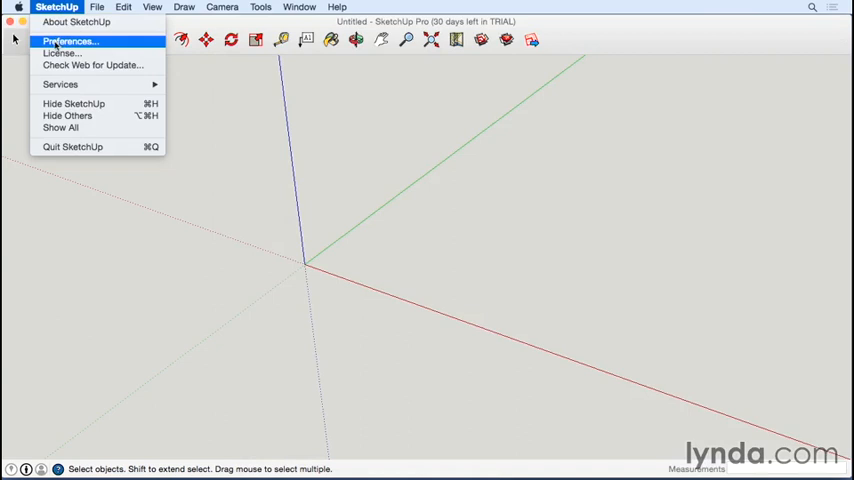
{"action": "left_click", "coordinate": [68, 40]}
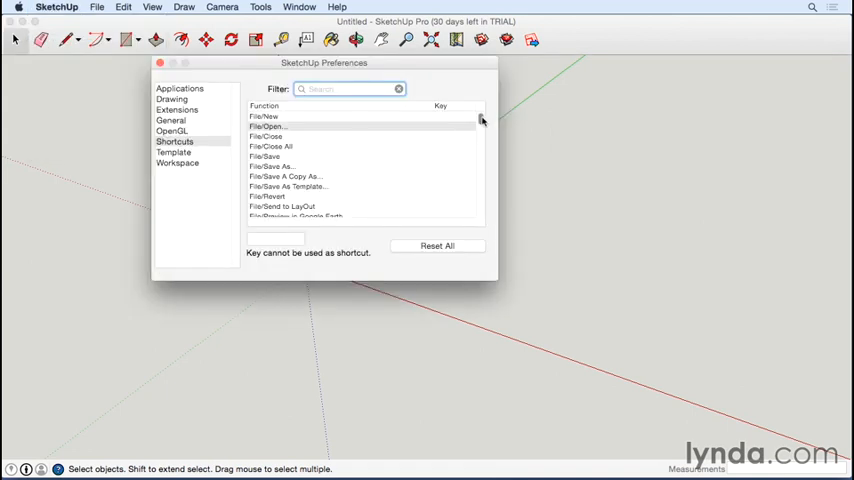
{"action": "mouse_move", "coordinate": [482, 120]}
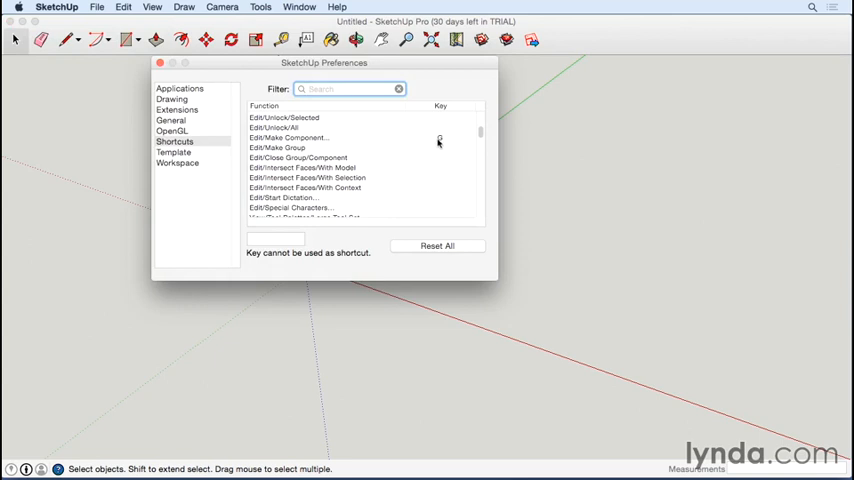
{"action": "left_click", "coordinate": [348, 88]}
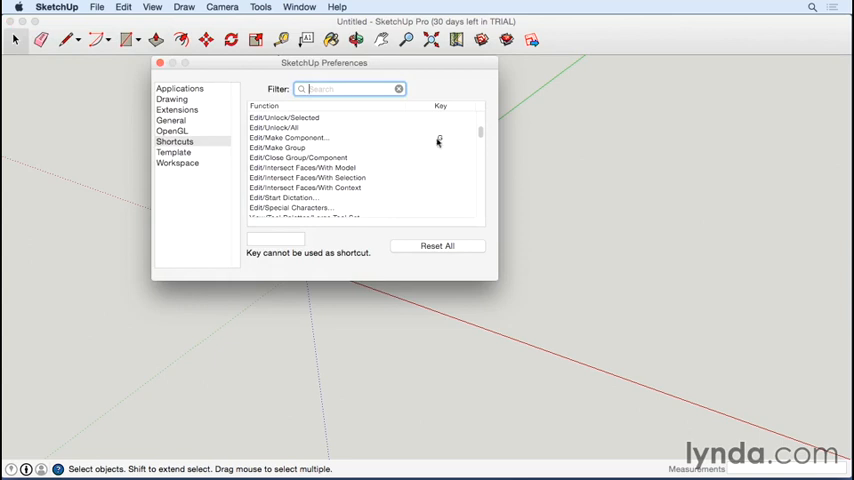
{"action": "scroll", "scroll_direction": "down", "scroll_amount": 3}
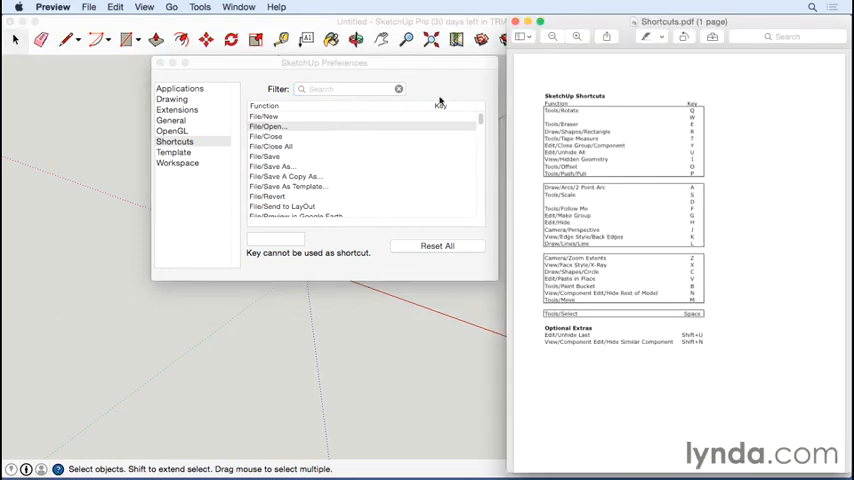
{"action": "mouse_move", "coordinate": [400, 140]}
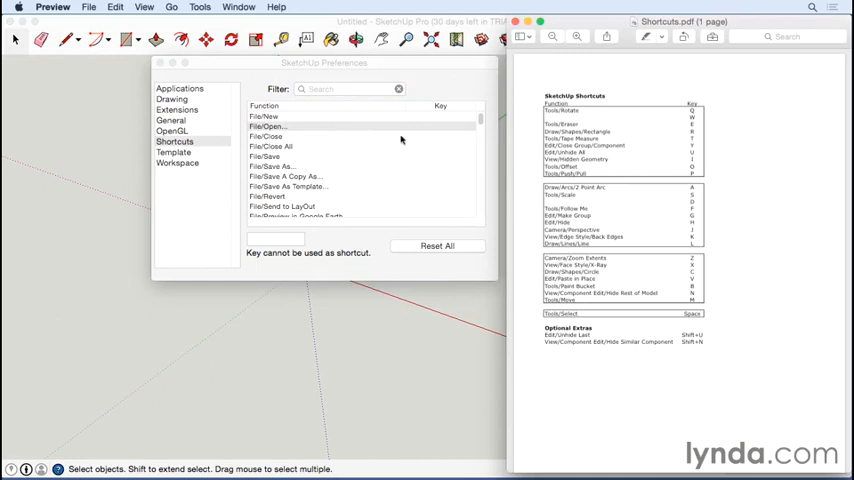
{"action": "mouse_move", "coordinate": [368, 134]}
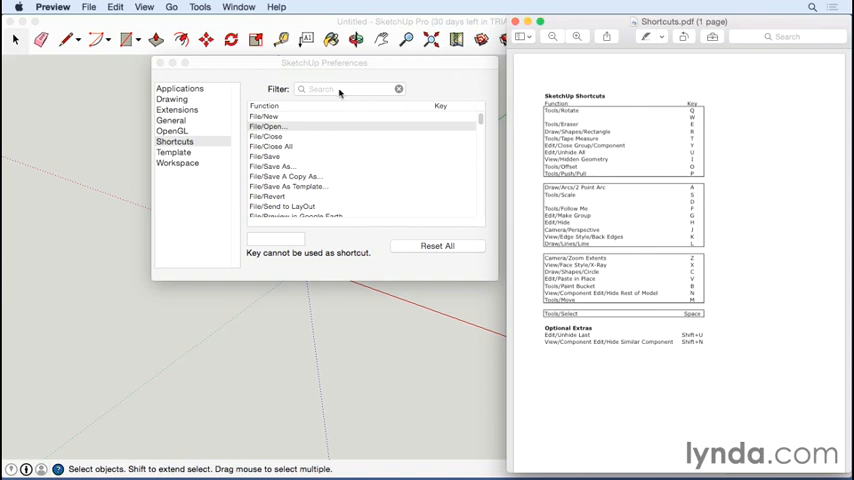
Filter for 'rot', assign Q to Tools/Rotate, then clear the filter.
{"action": "type", "text": "rot"}
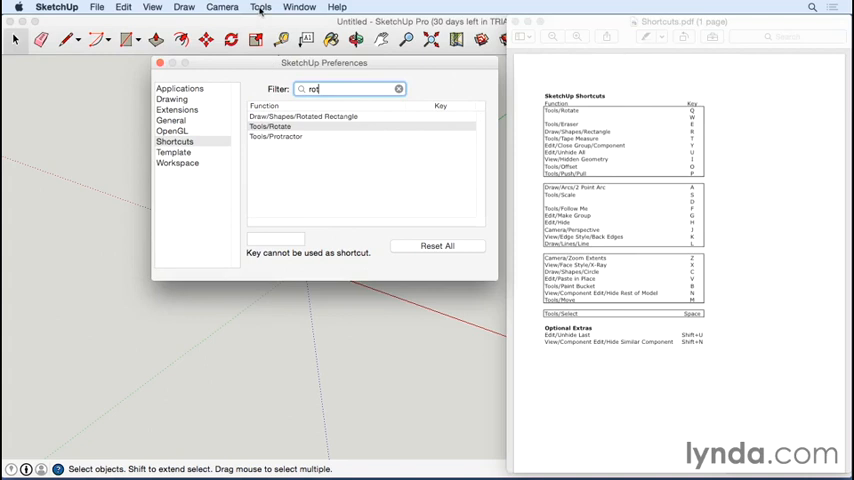
{"action": "left_click", "coordinate": [260, 8]}
{"action": "type", "text": "Q"}
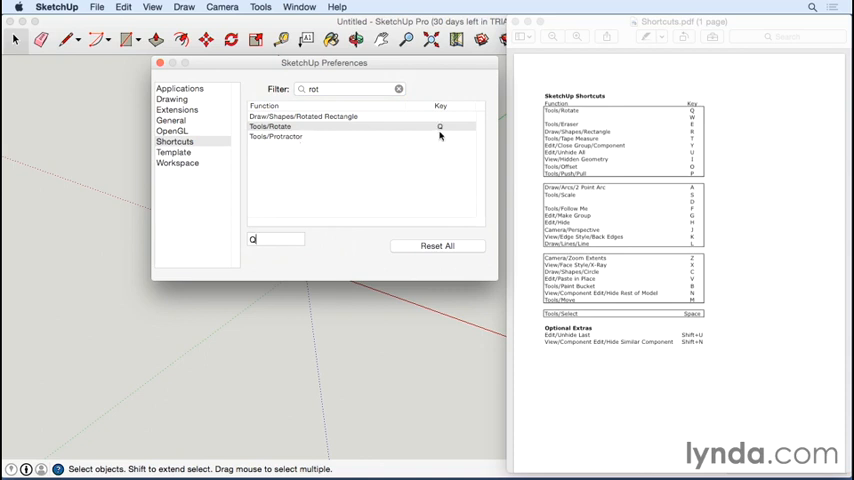
{"action": "left_click", "coordinate": [398, 88]}
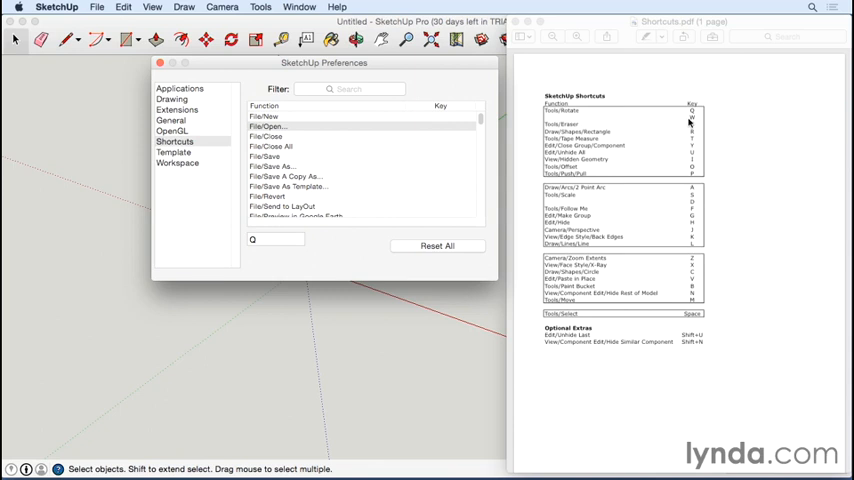
{"action": "mouse_move", "coordinate": [612, 212]}
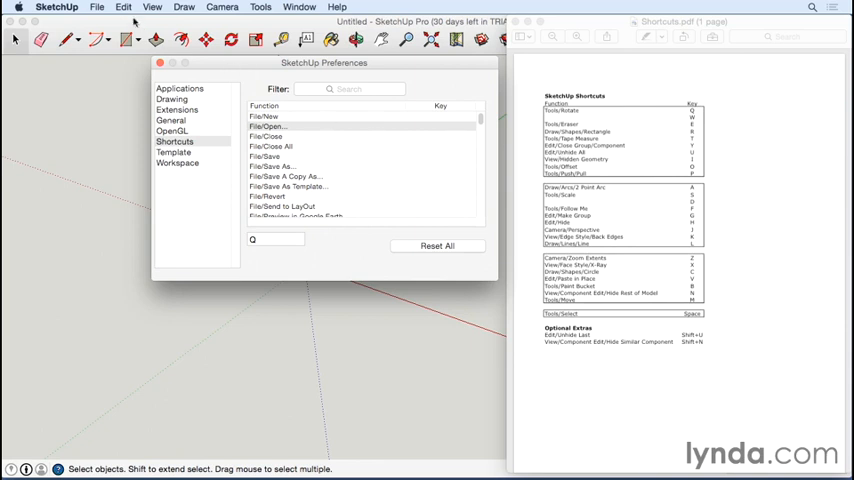
{"action": "left_click", "coordinate": [124, 8]}
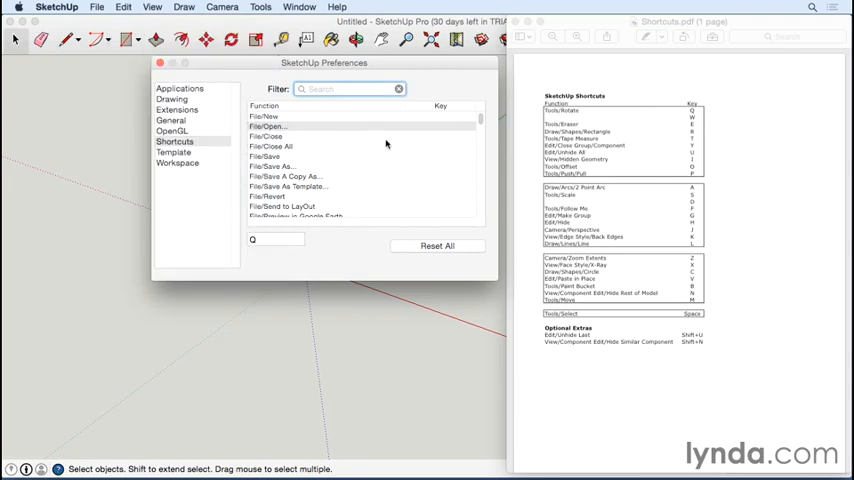
Filter for 'group', assign a key to Edit/Close Group/Component, then clear the filter.
{"action": "type", "text": "group"}
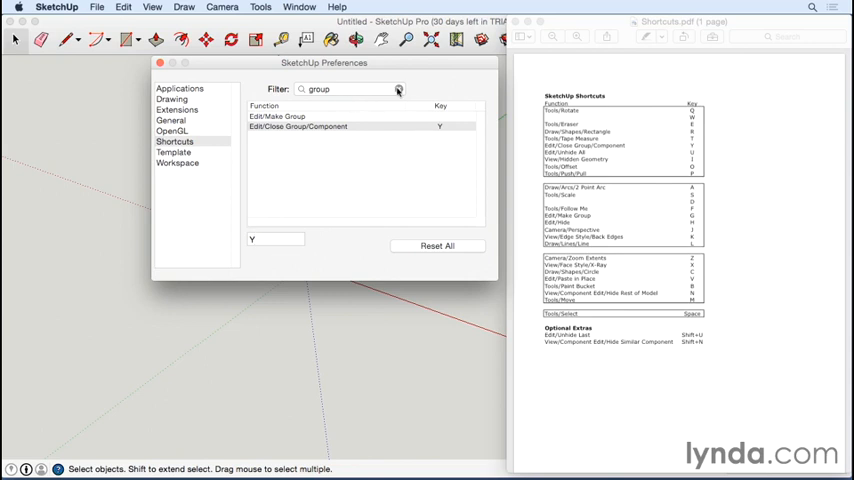
{"action": "left_click", "coordinate": [398, 88]}
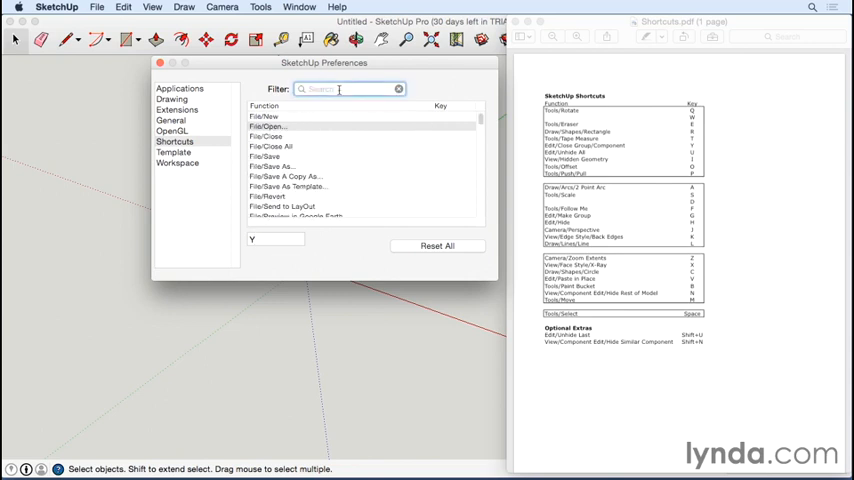
Filter for 'unhi' and assign U to Edit/Unhide/All.
{"action": "type", "text": "unhi"}
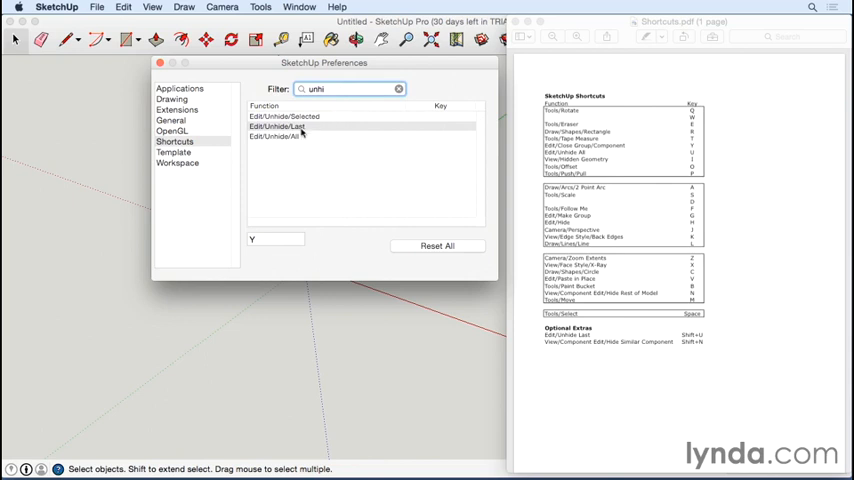
{"action": "left_click", "coordinate": [290, 136]}
{"action": "type", "text": "U"}
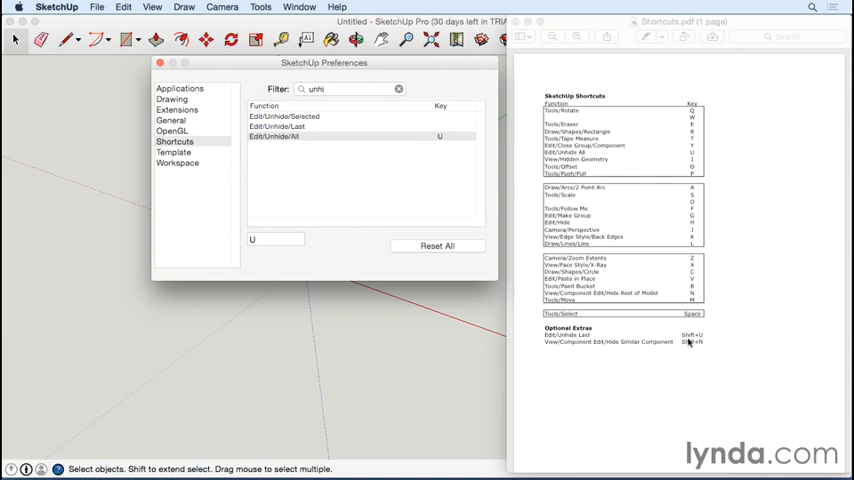
{"action": "mouse_move", "coordinate": [696, 120]}
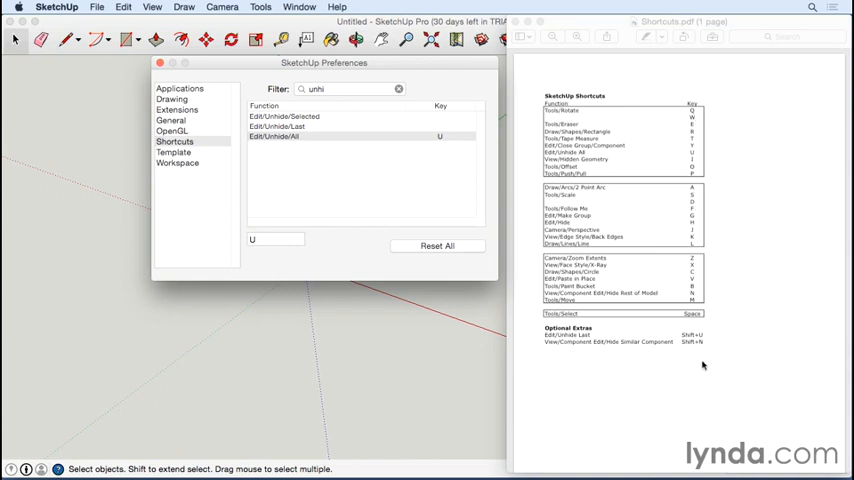
{"action": "left_click", "coordinate": [276, 240]}
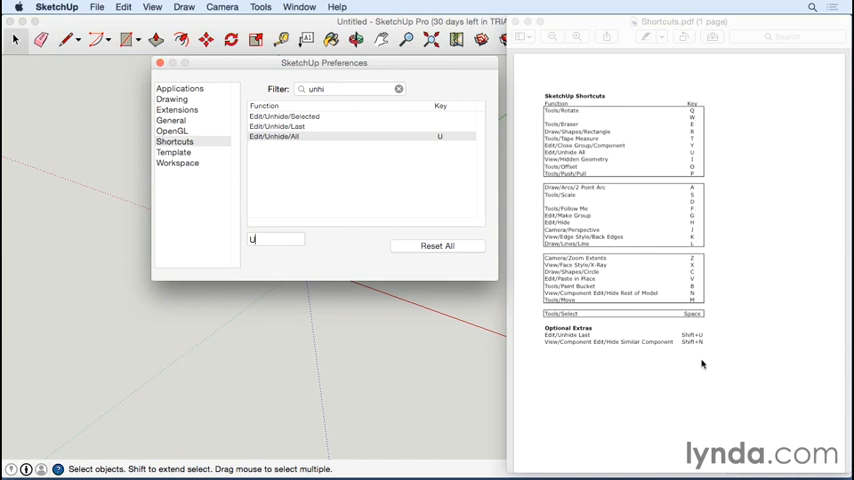